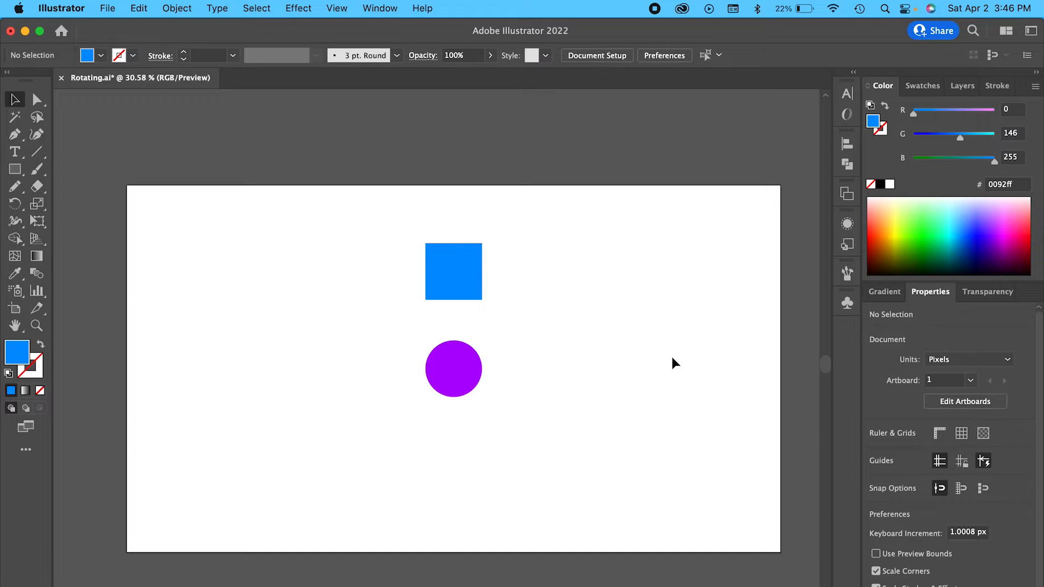
mouse_move(477, 276)
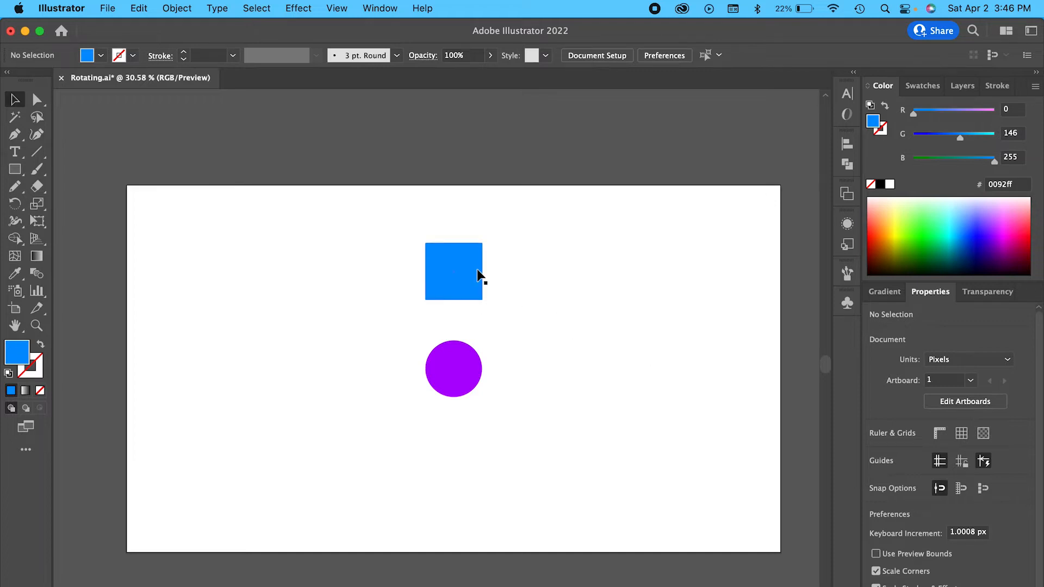
Step: Select the blue square and switch to the Rotate Tool
click(453, 270)
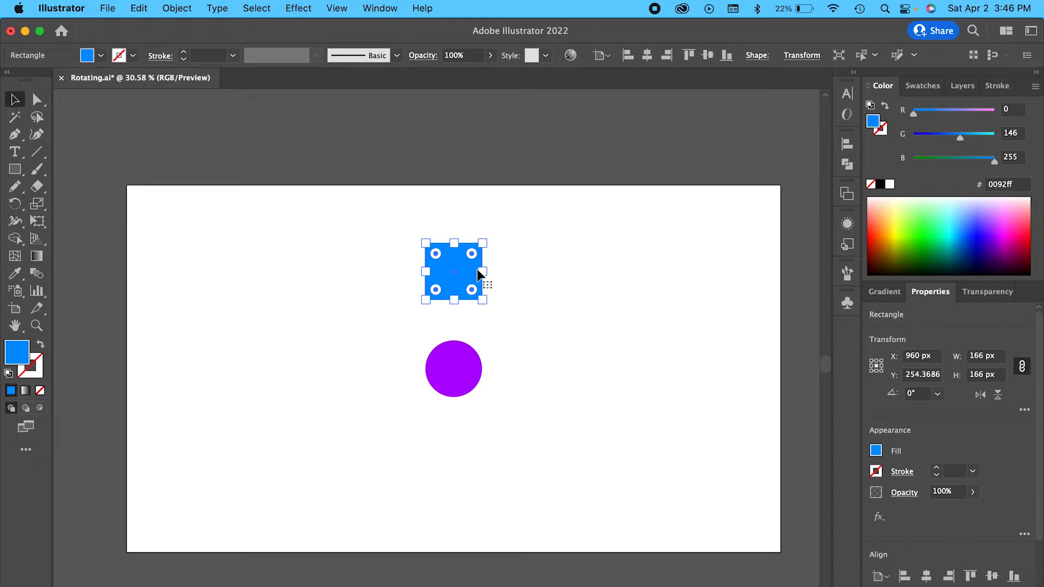
mouse_move(504, 326)
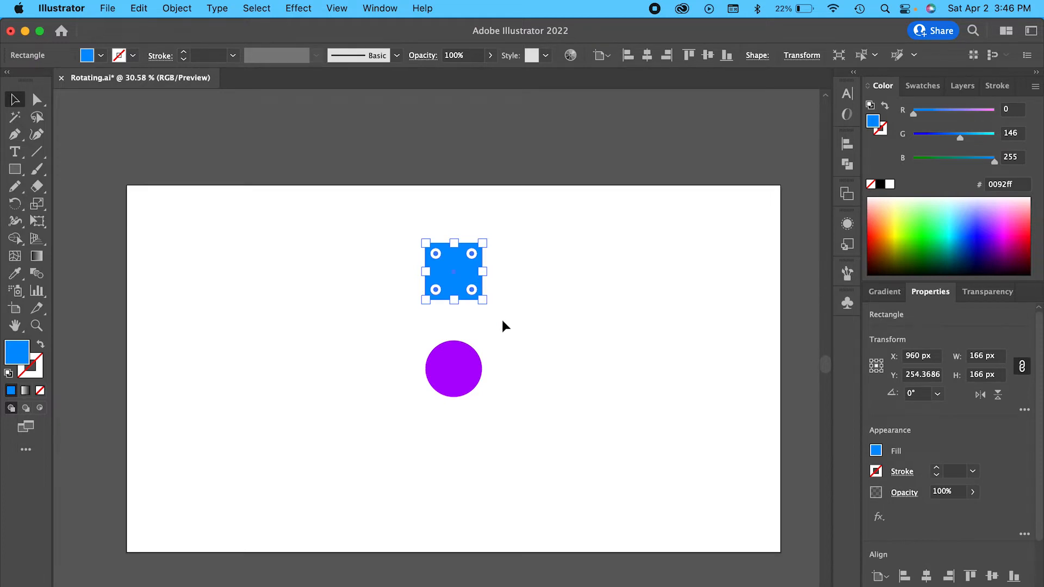
click(14, 205)
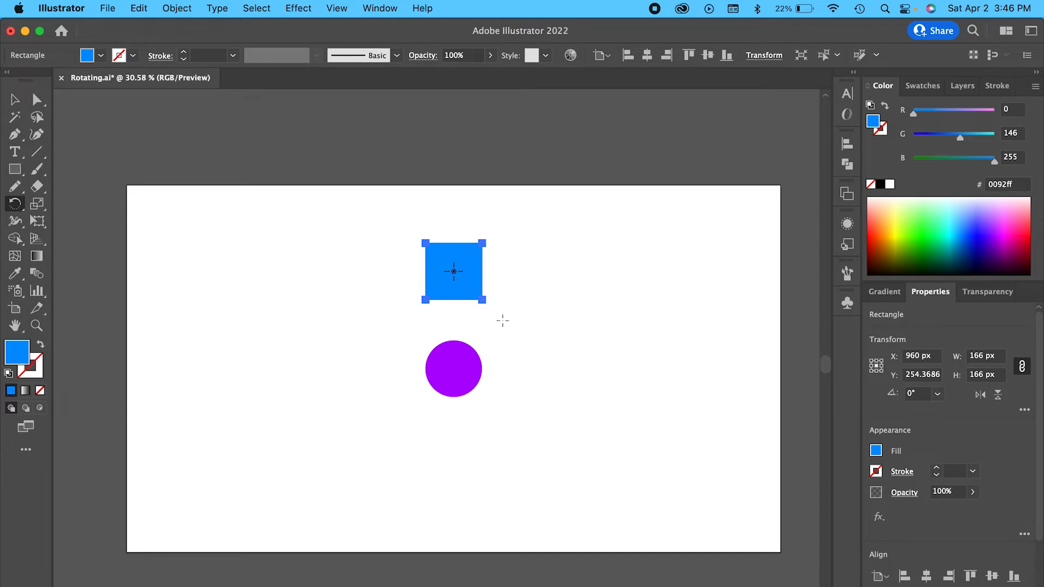
Step: Set the rotation origin at the circle's centre and preview a 60° rotation
key(alt)
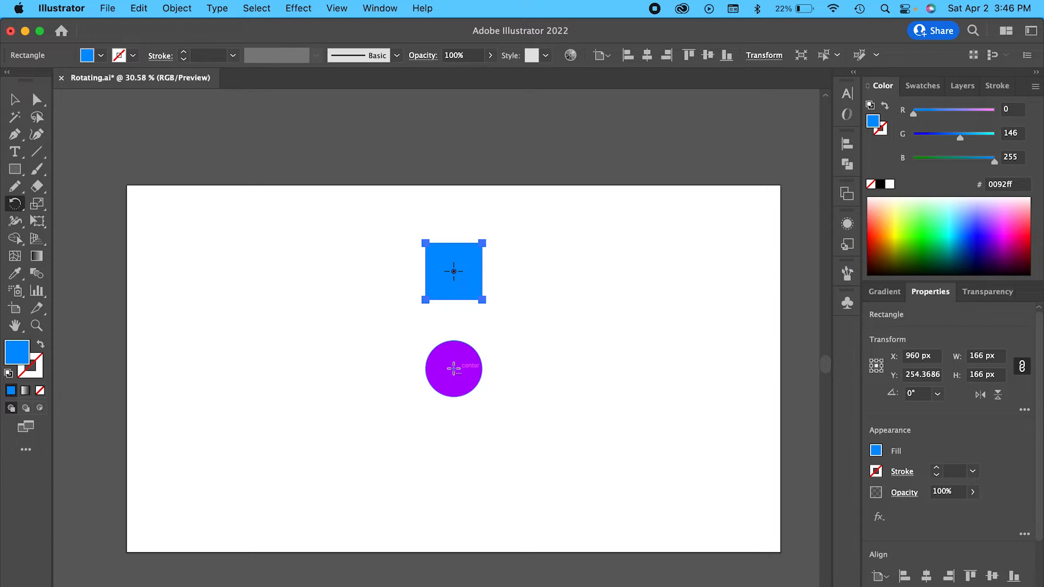
text(45°)
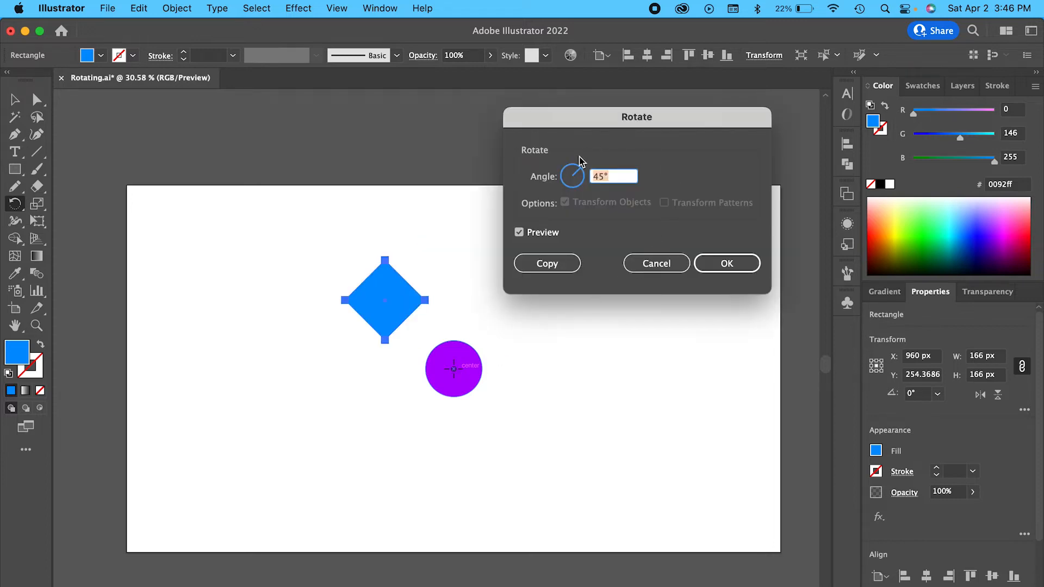
mouse_move(635, 225)
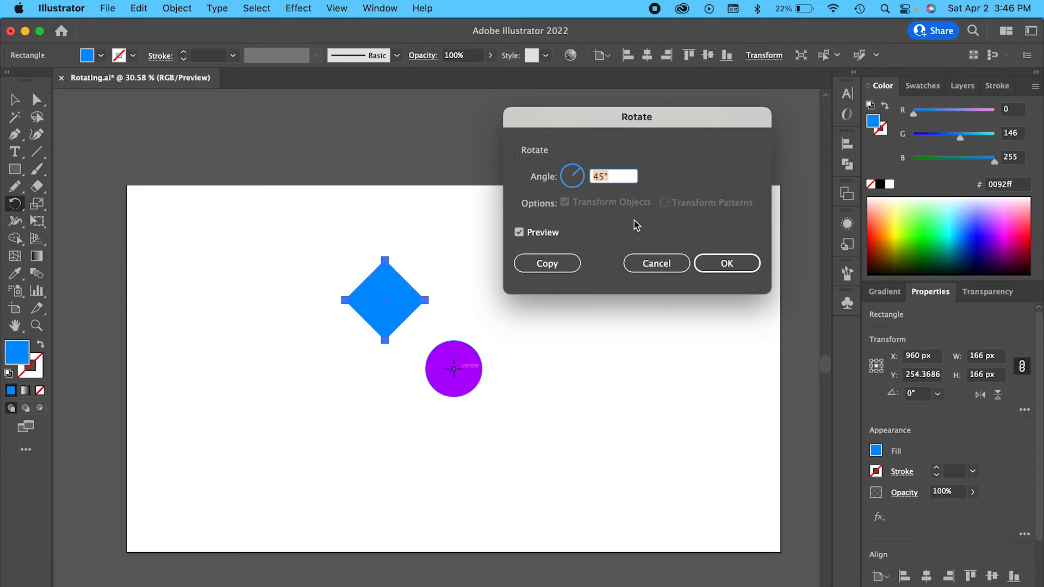
text(3)
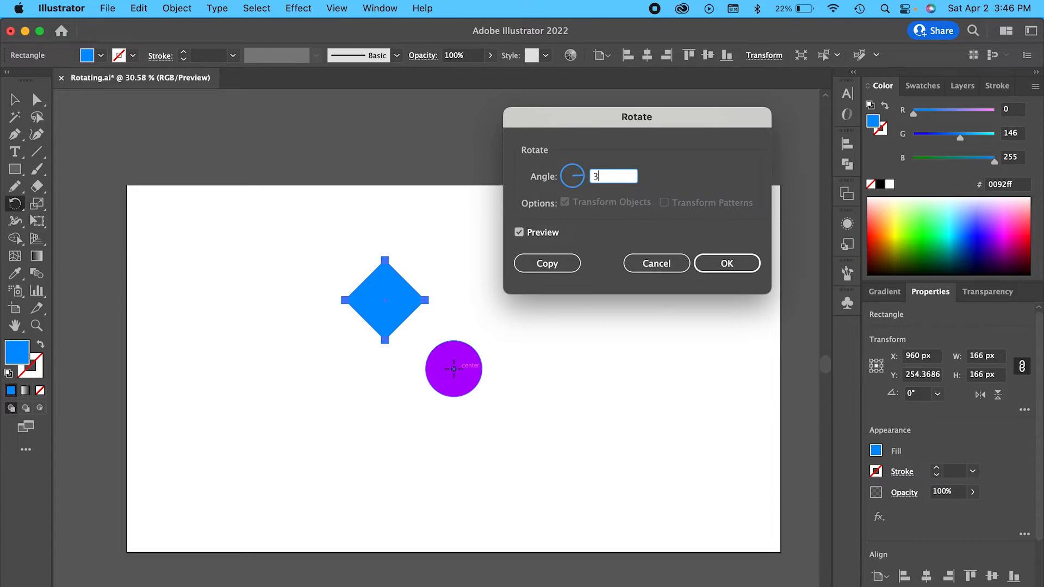
text(60/6)
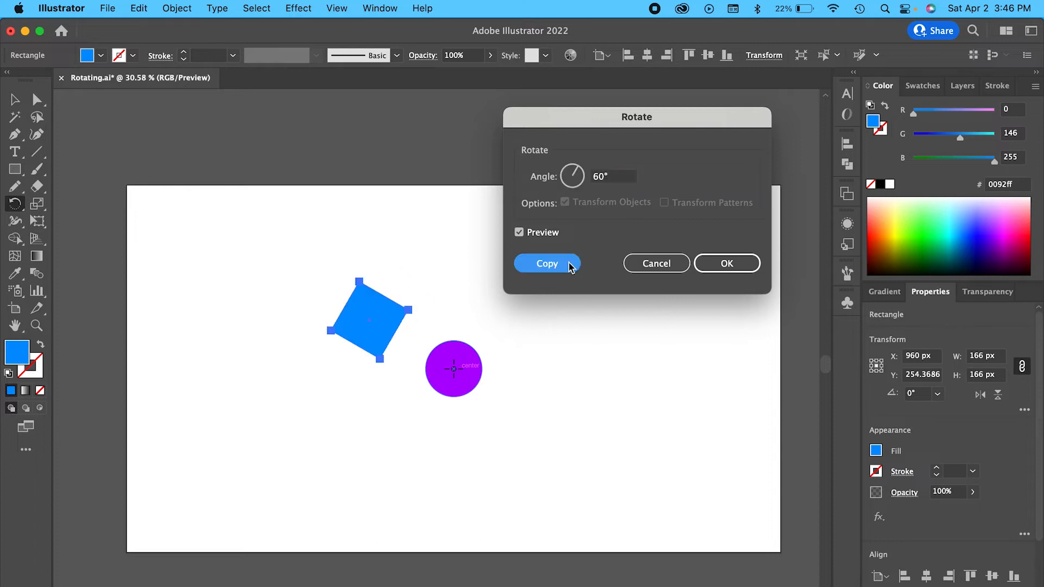
click(546, 263)
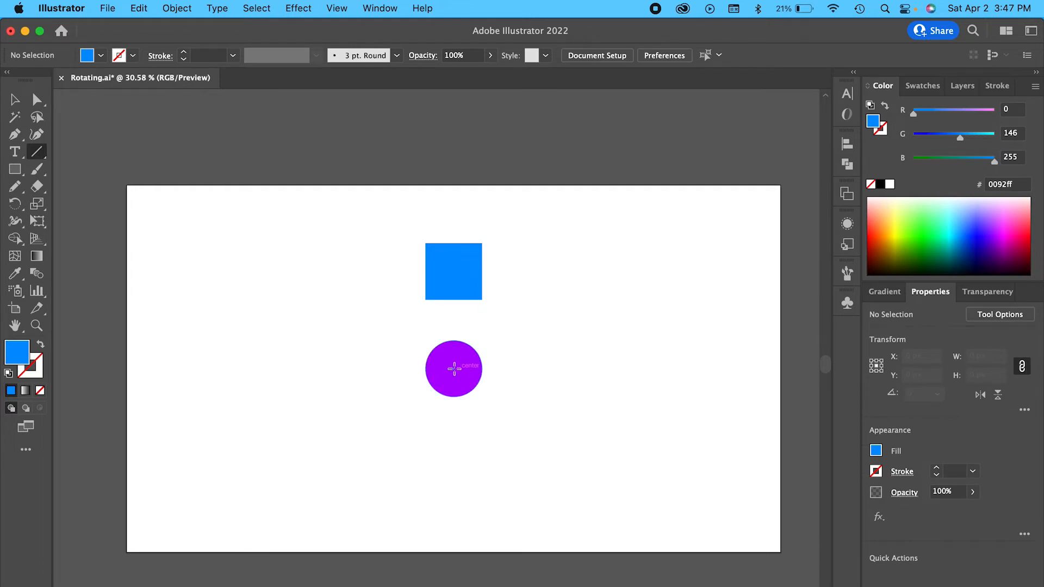
Step: Draw a line from the square to the circle's centre and open the Transform effect
drag(452, 368, 452, 276)
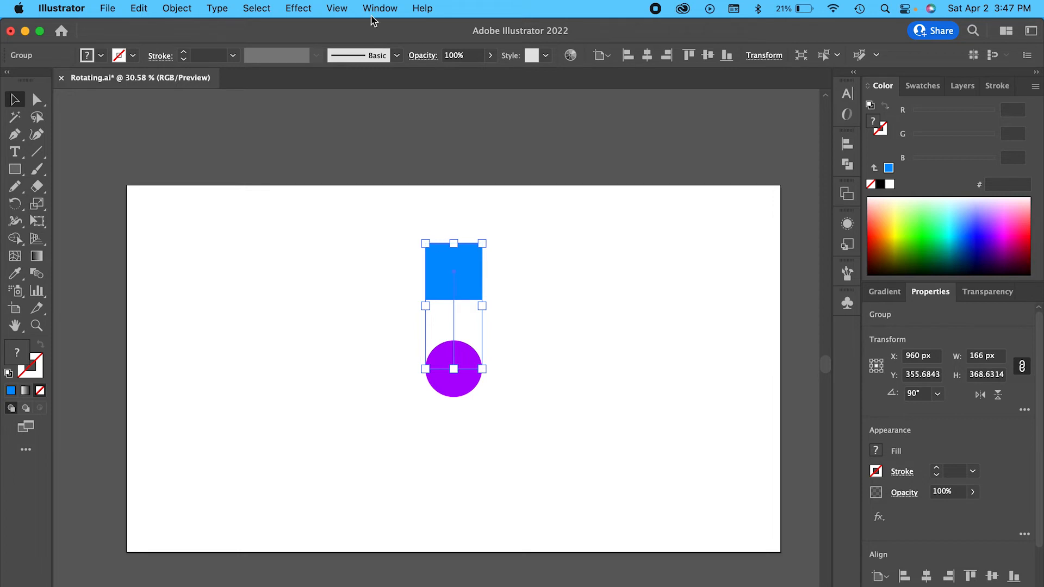
click(298, 8)
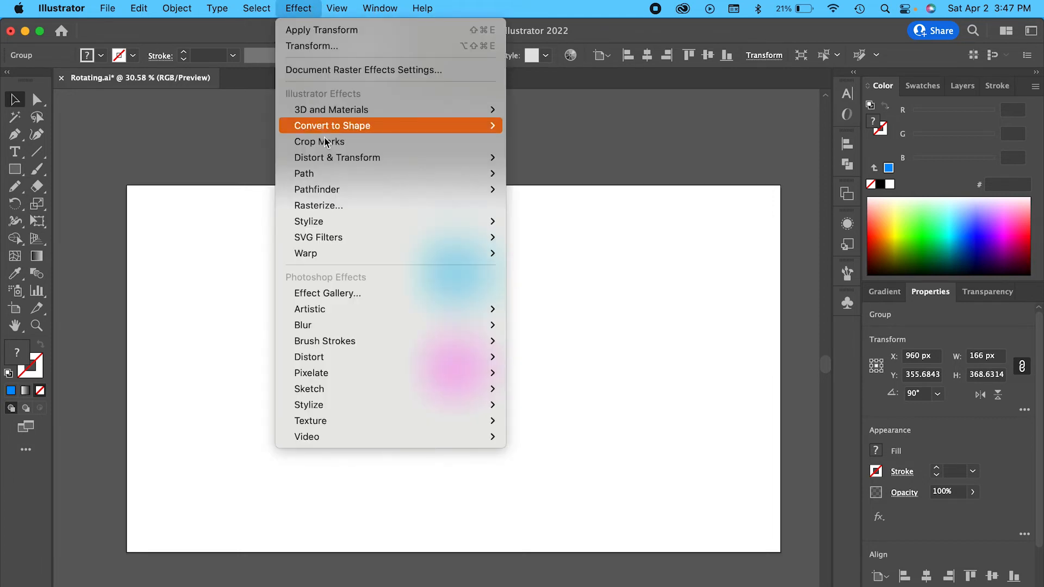
mouse_move(337, 157)
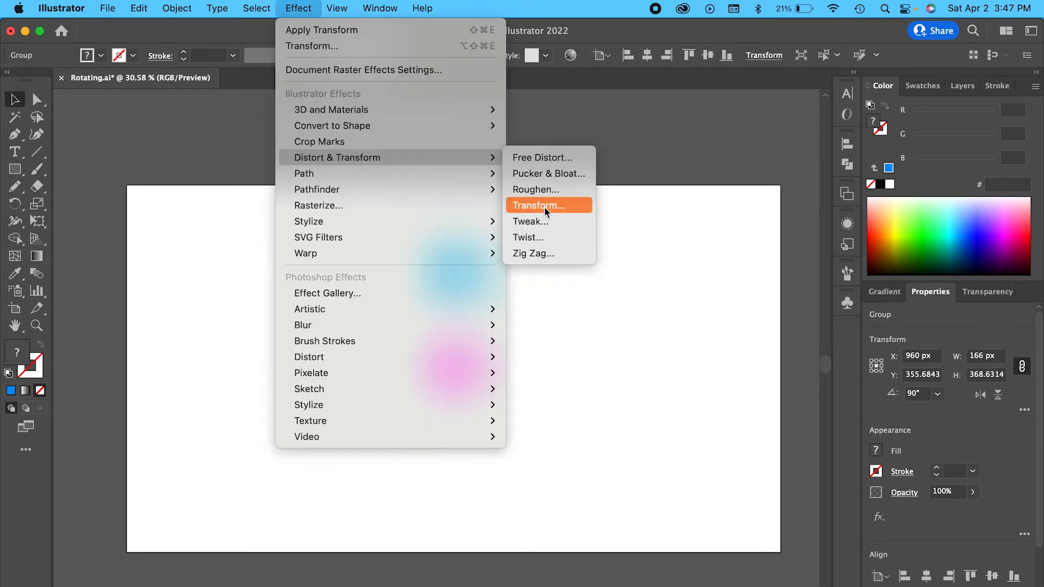
click(539, 205)
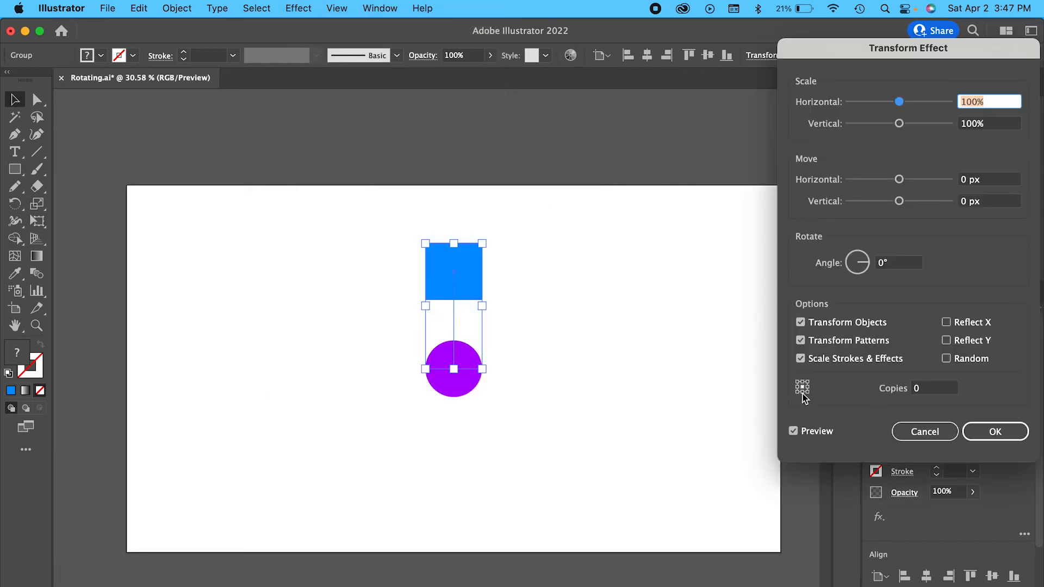
mouse_move(805, 402)
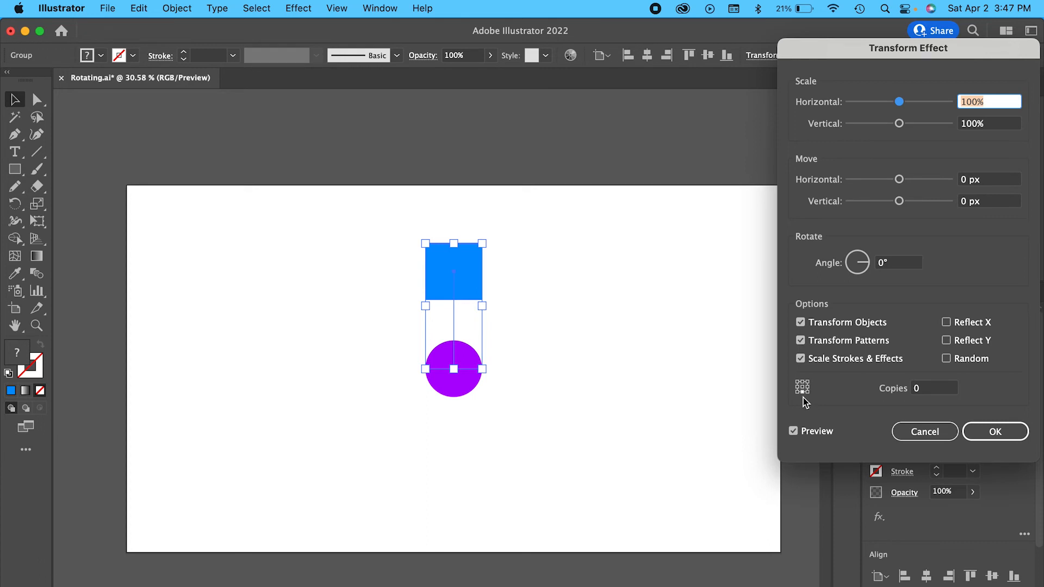
mouse_move(892, 279)
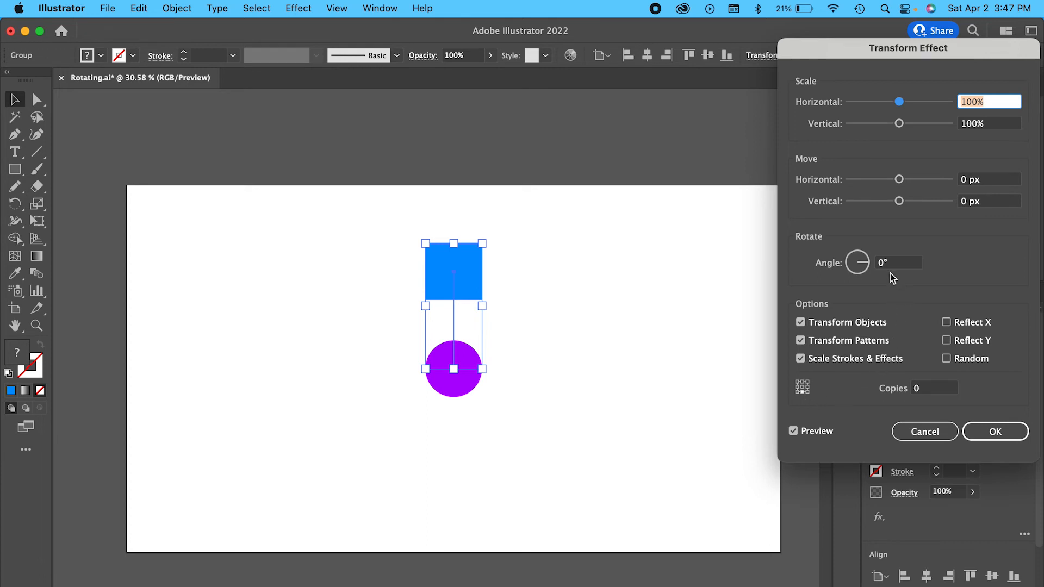
Step: Apply a Transform effect with 10 copies at a 360/10 angle
click(933, 388)
text(10)
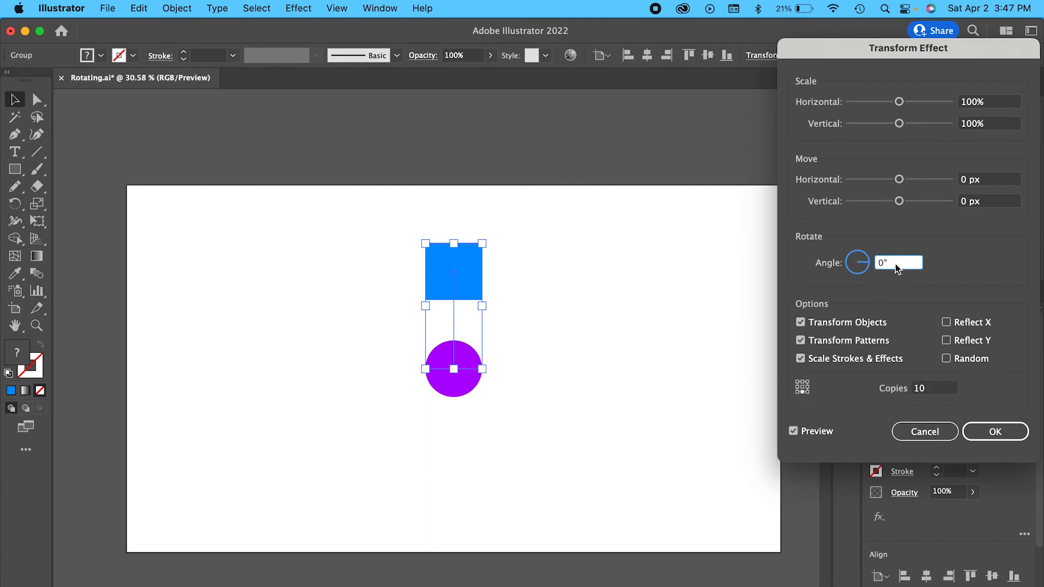
click(898, 262)
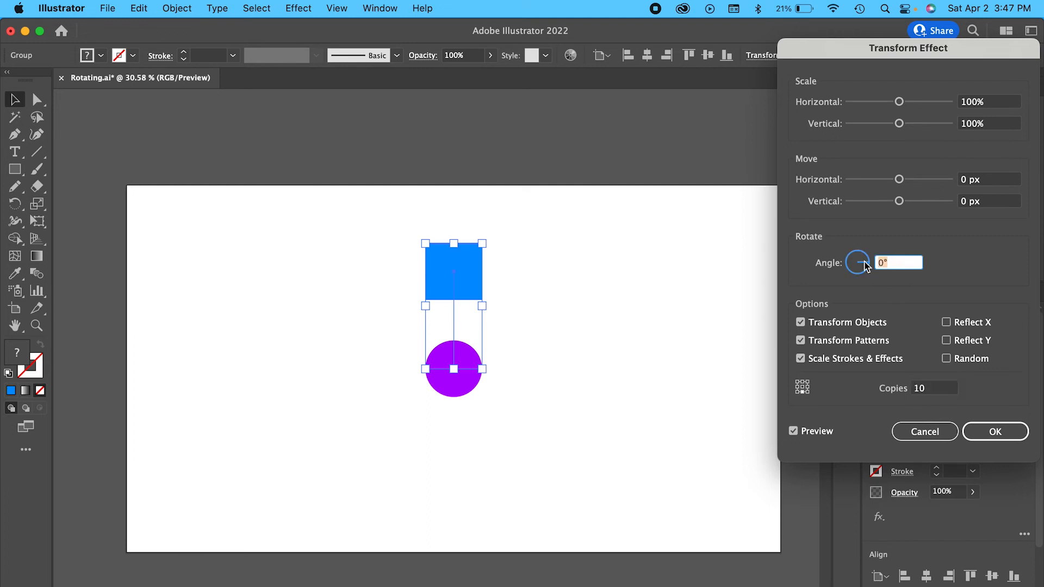
text(360/1)
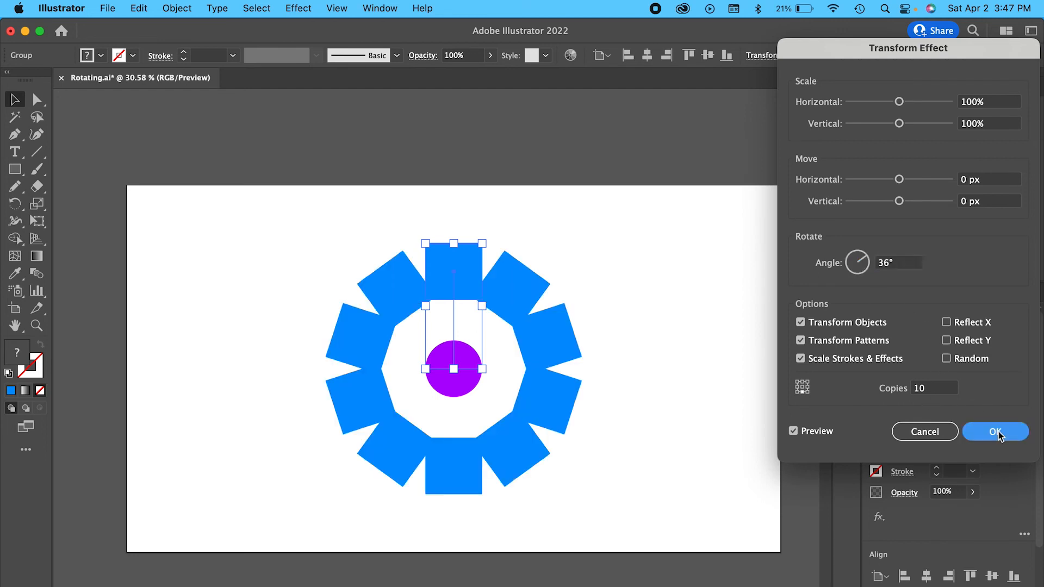
click(994, 431)
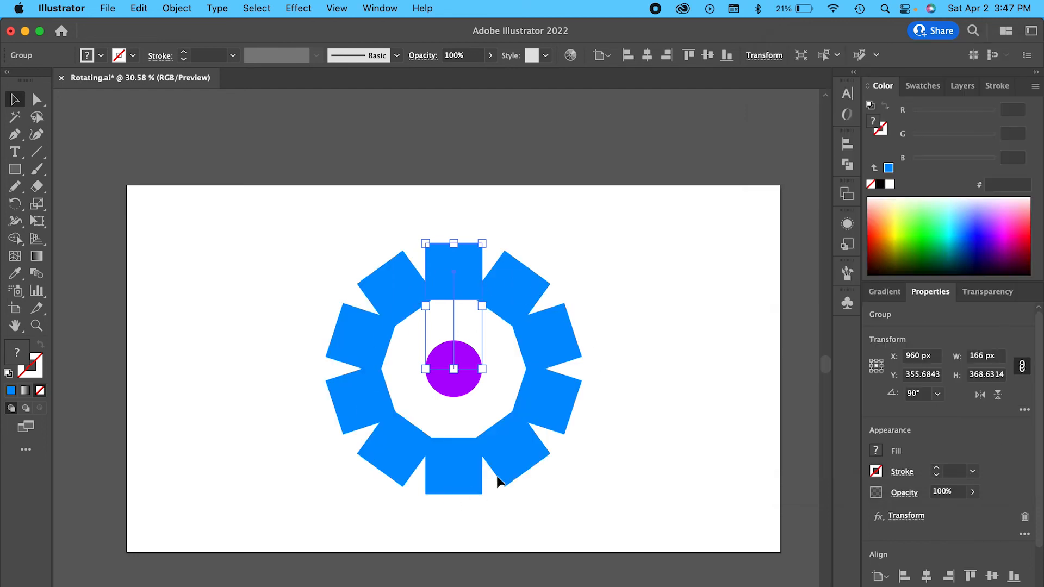